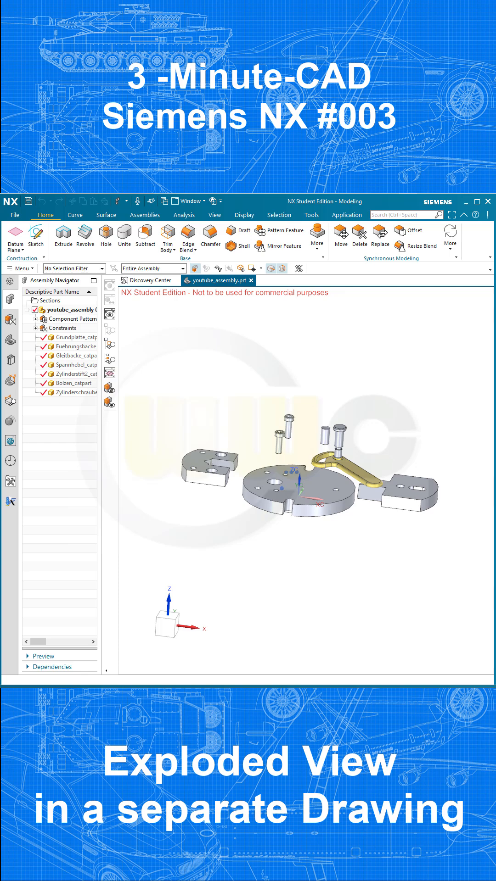
mouse_move(247, 329)
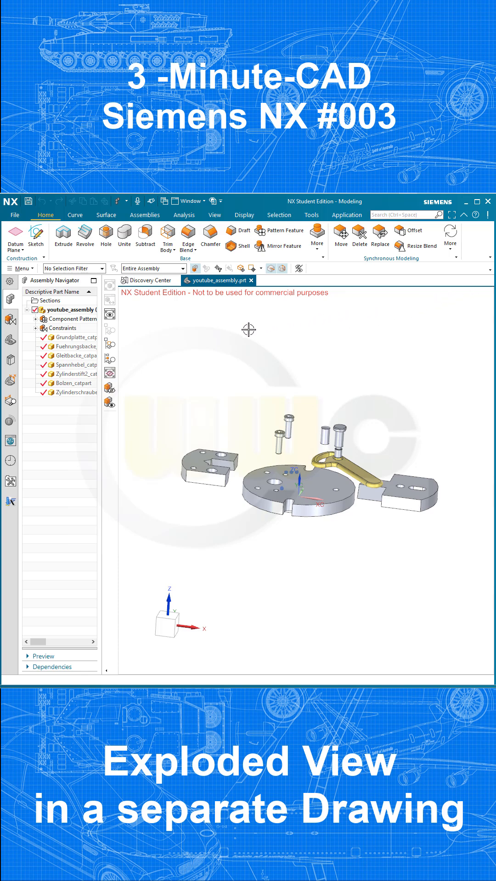
mouse_move(179, 366)
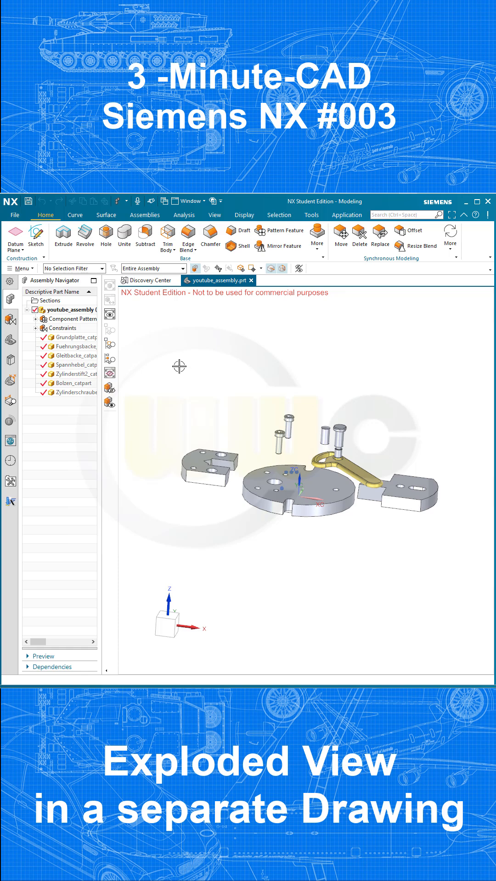
mouse_move(186, 356)
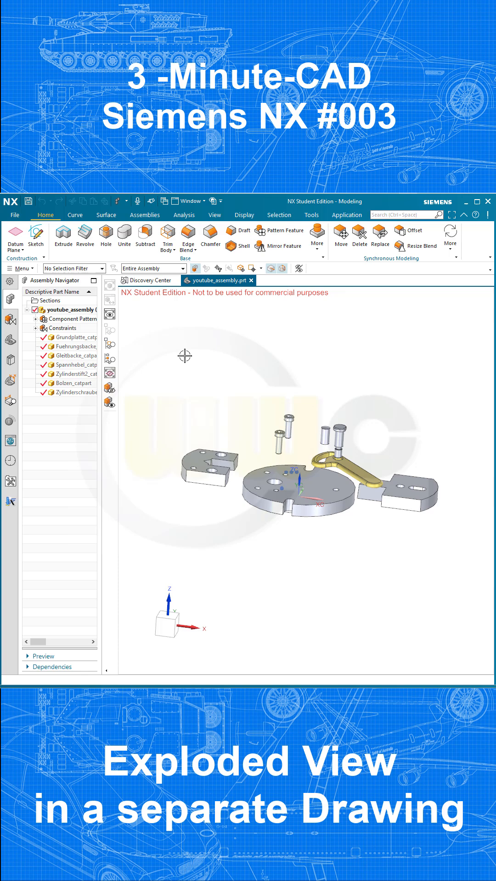
mouse_move(189, 354)
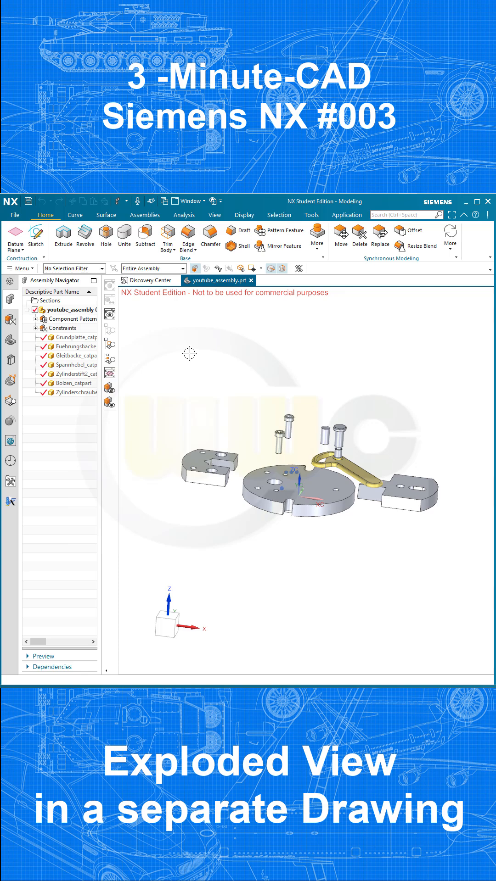
mouse_move(178, 382)
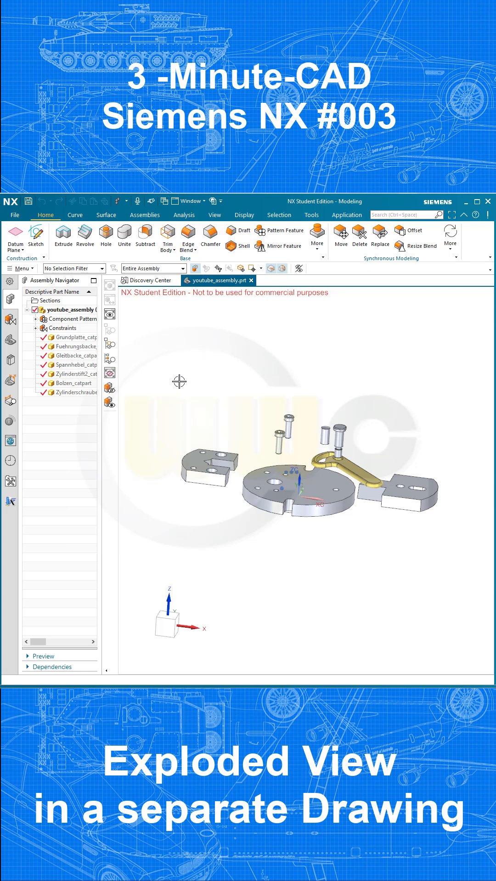
mouse_move(277, 539)
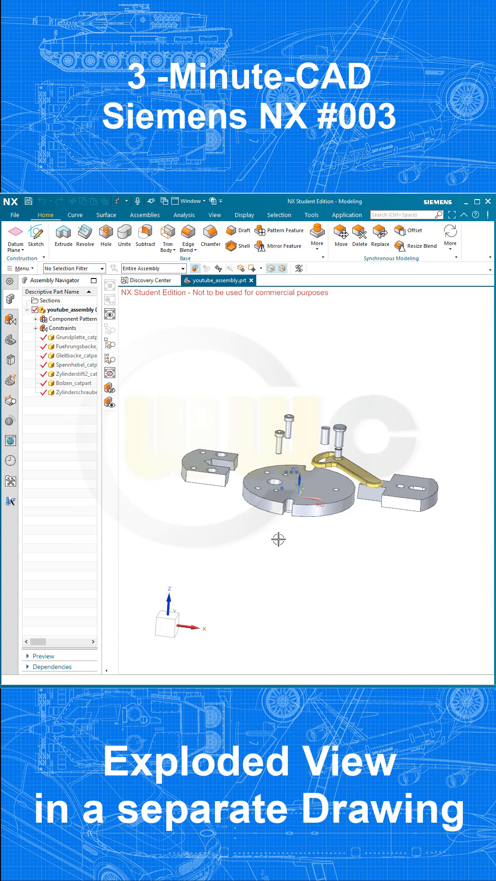
mouse_move(466, 434)
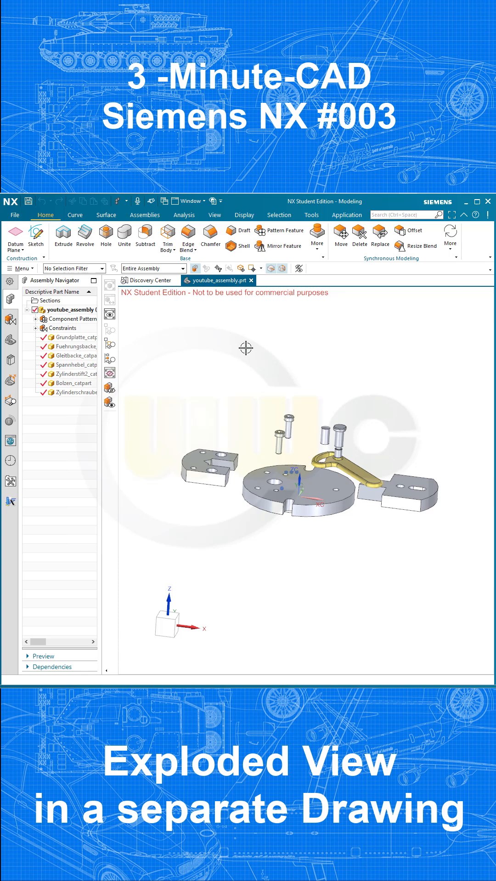
Create the A3 drawing part youtube_assembly_dwg1.prt referencing youtube_assembly via File > New.
left_click(15, 215)
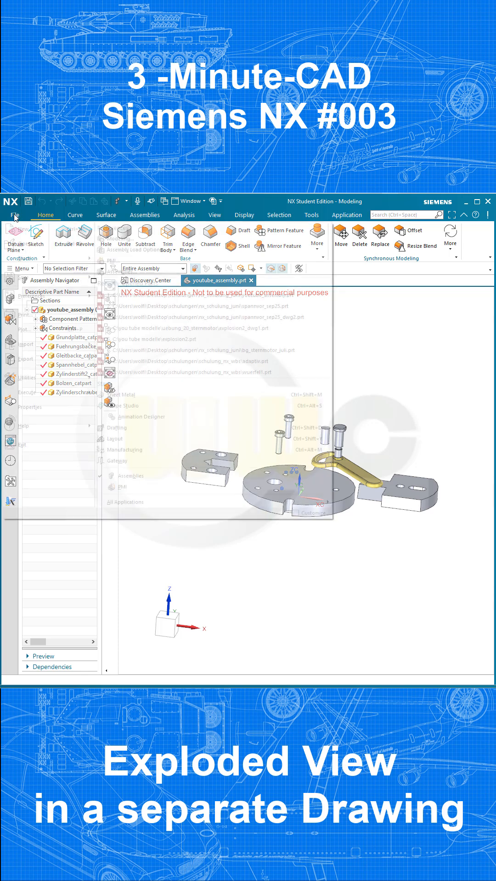
left_click(15, 215)
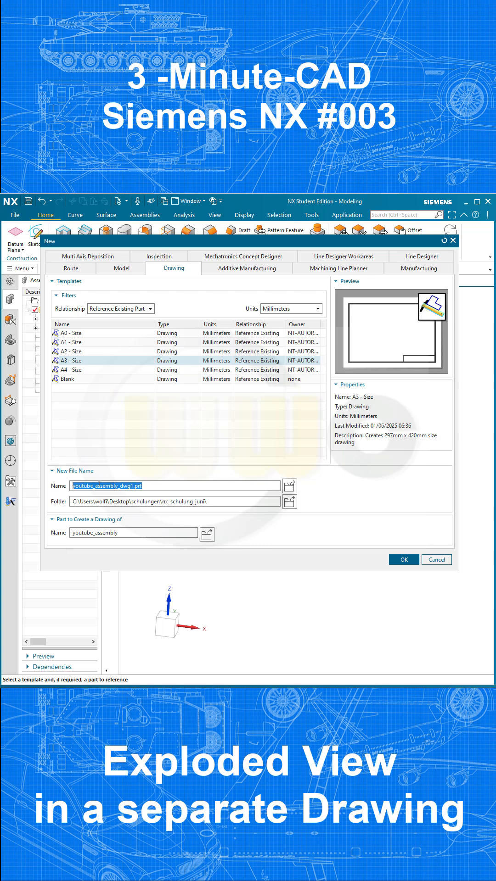
mouse_move(413, 569)
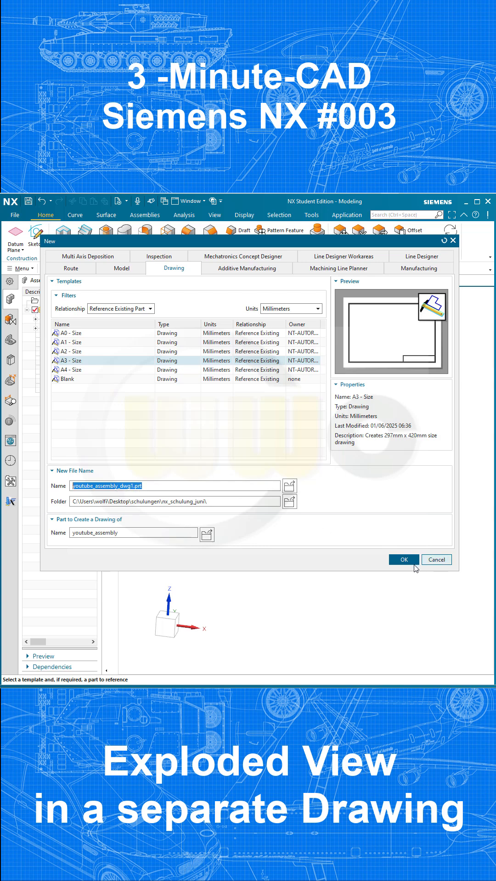
left_click(404, 560)
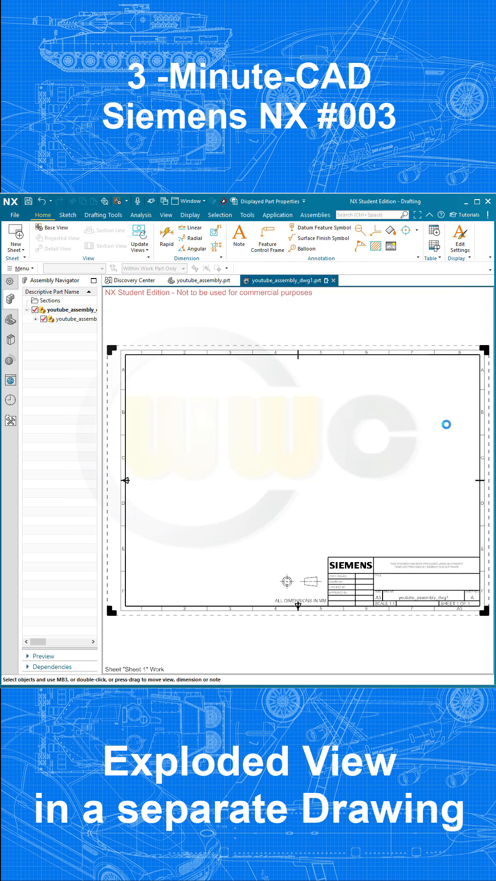
left_click(41, 228)
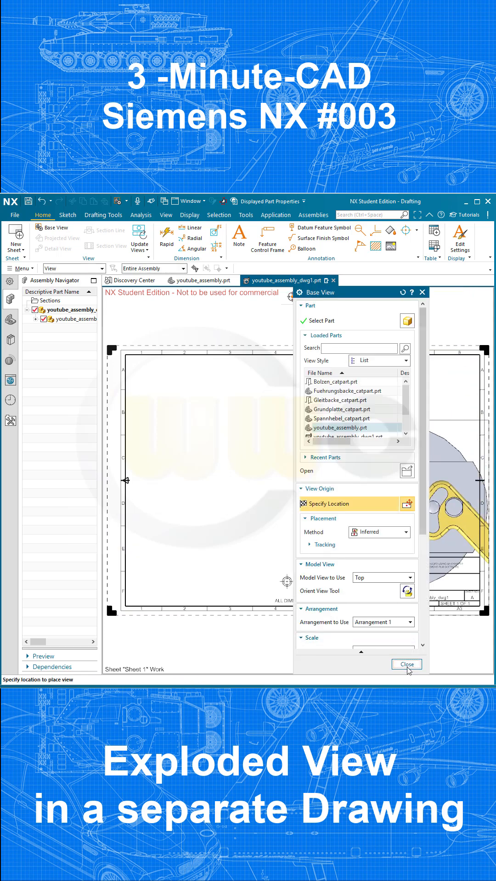
left_click(406, 664)
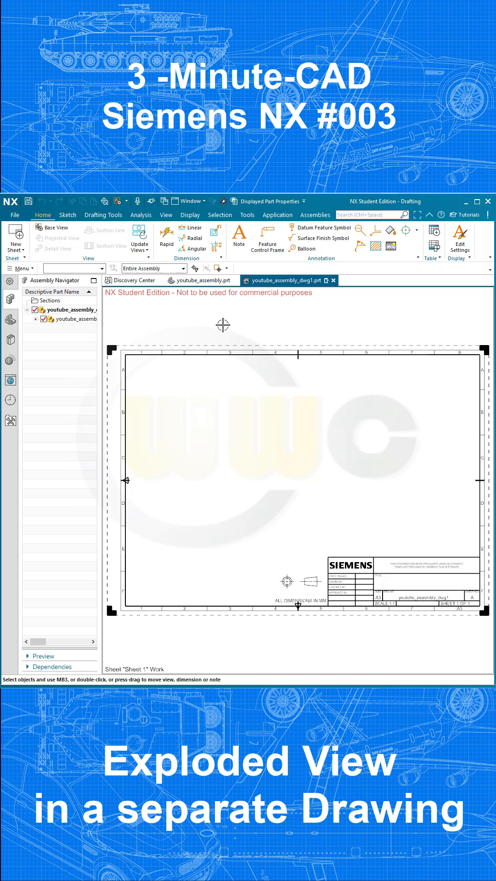
mouse_move(206, 307)
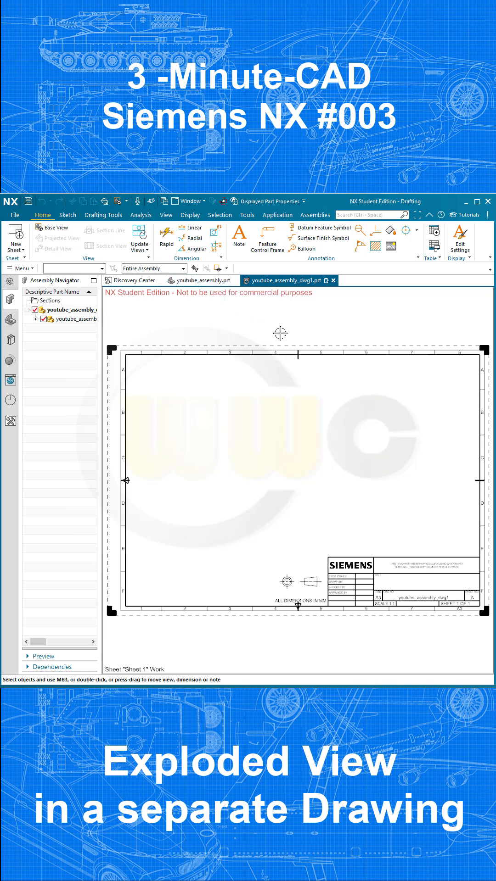
mouse_move(210, 352)
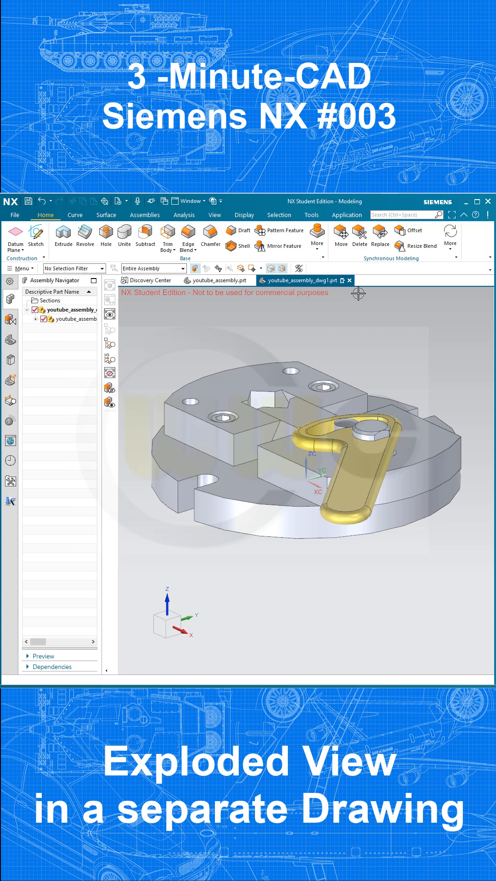
mouse_move(304, 367)
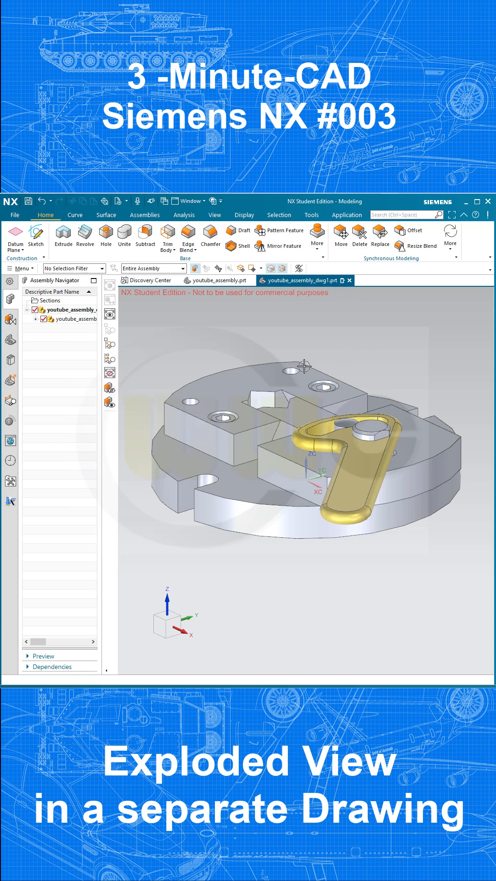
mouse_move(10, 323)
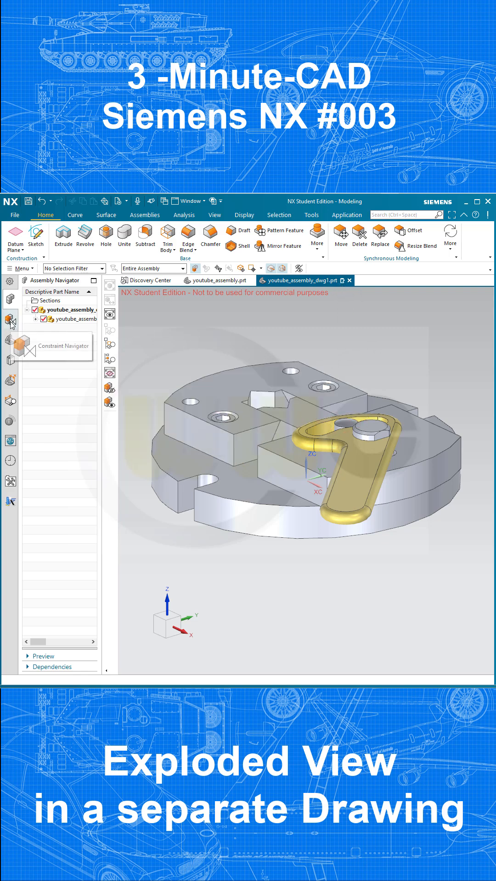
Add a model view under Model Views in the Part Navigator and rename it yt_explosion.
left_click(10, 319)
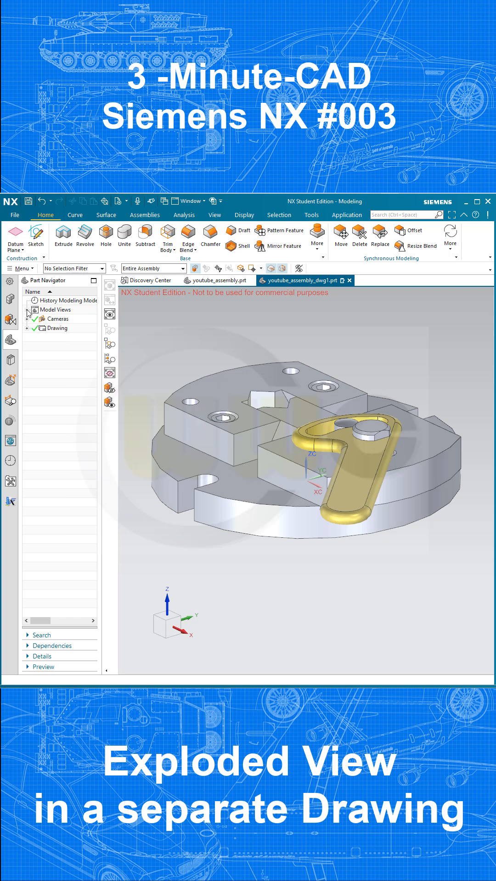
right_click(55, 310)
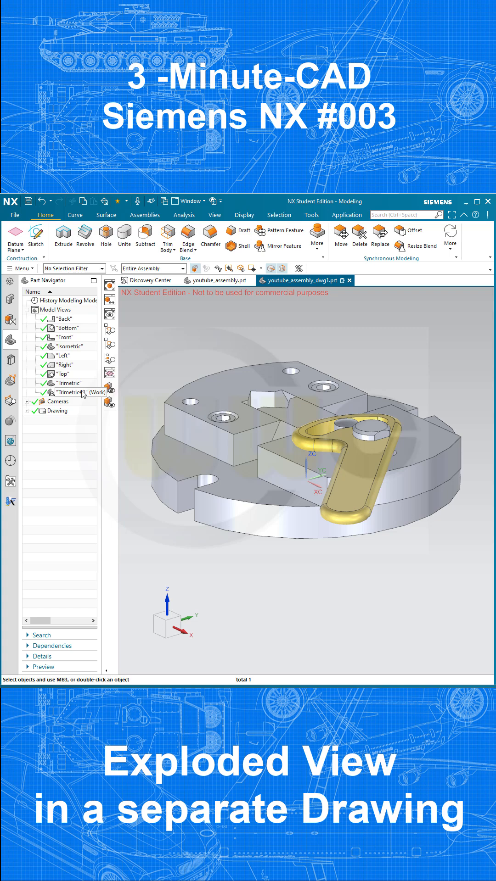
double_click(81, 393)
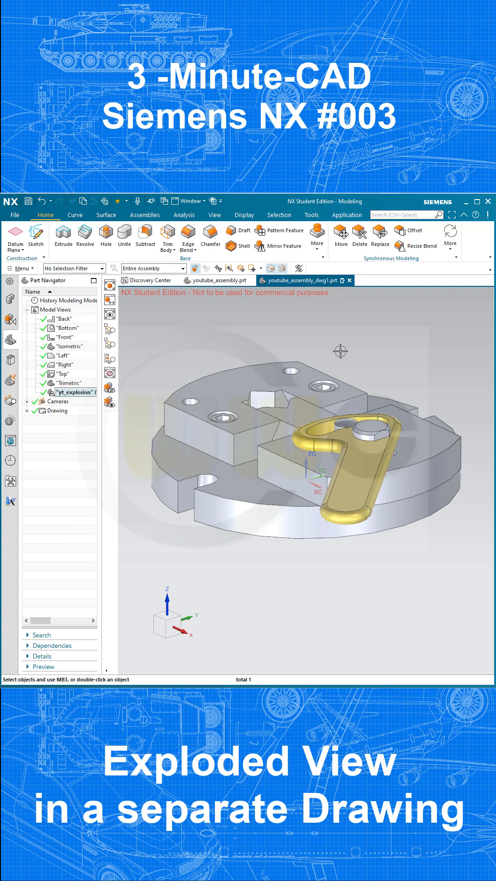
Create Explosion 1 by auto-exploding all selected components so bolts, pins and lever lift apart.
left_click(144, 215)
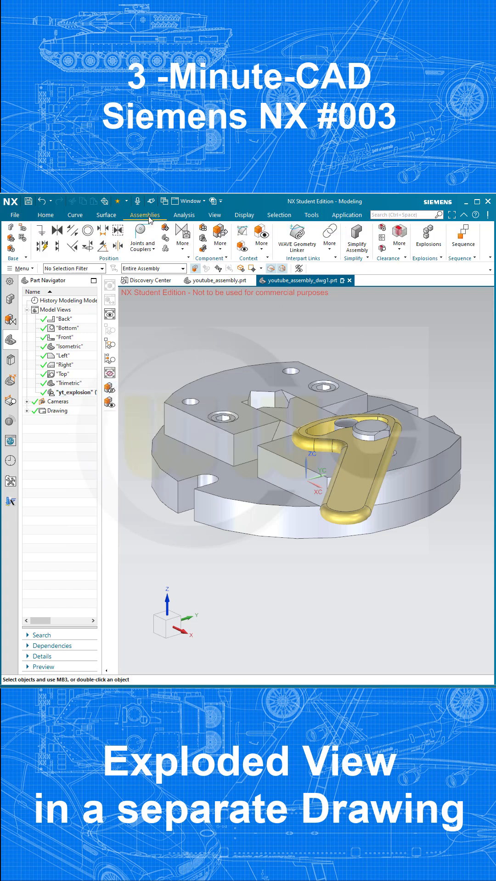
mouse_move(428, 237)
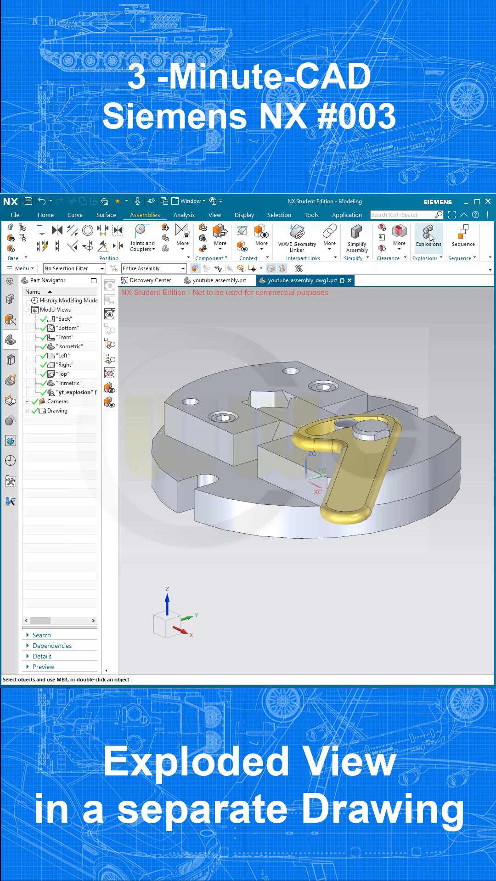
left_click(427, 236)
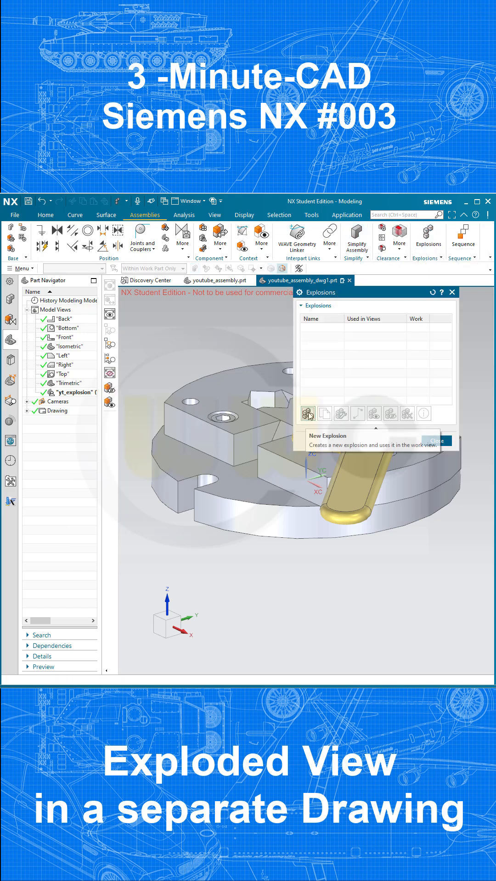
left_click(308, 413)
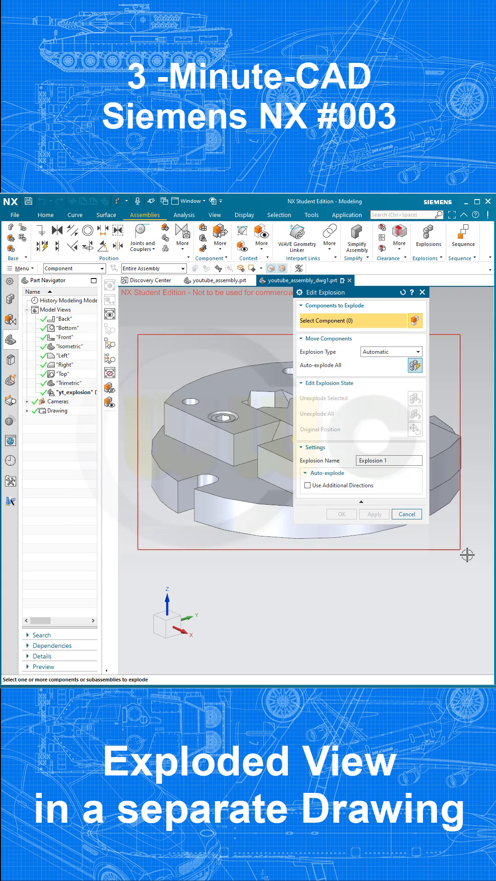
left_click(415, 365)
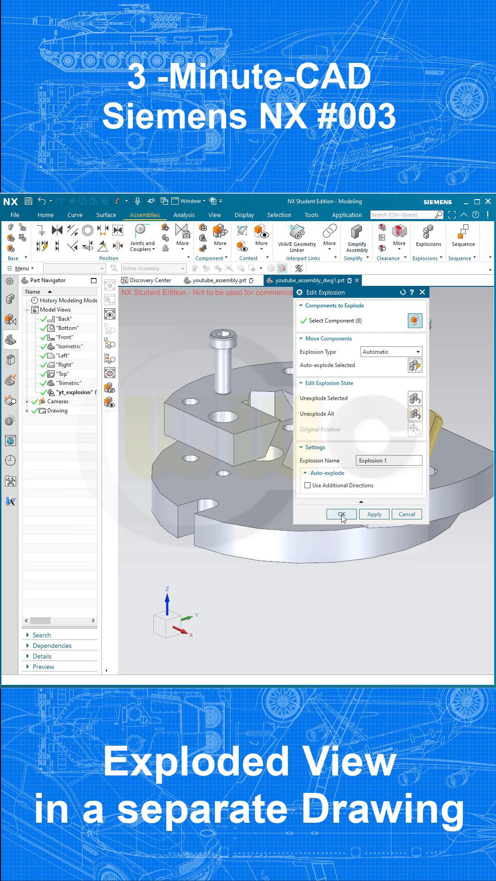
left_click(340, 513)
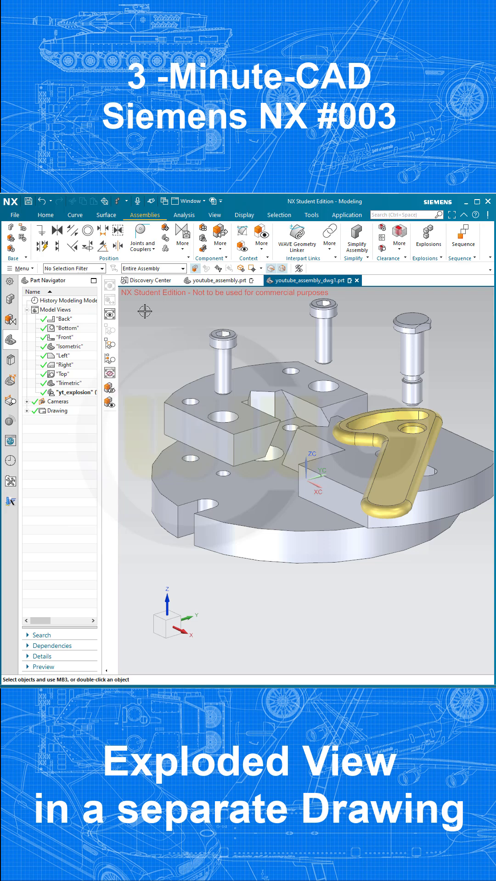
left_click(14, 214)
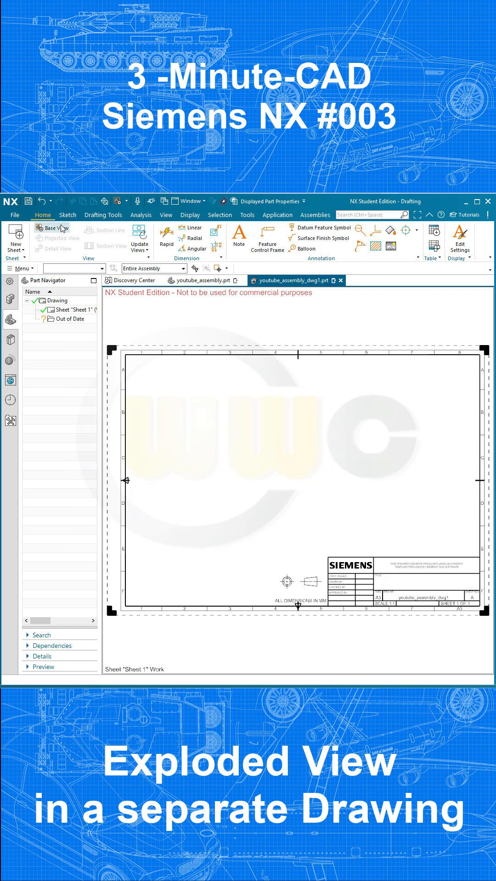
Place a base view of the exploded assembly from youtube_assembly_dwg1.prt, adding no projected views.
left_click(54, 228)
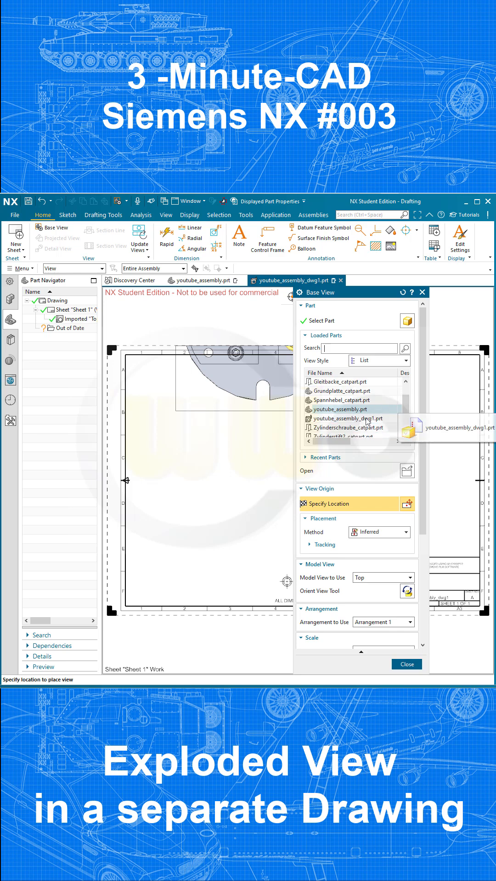
left_click(348, 418)
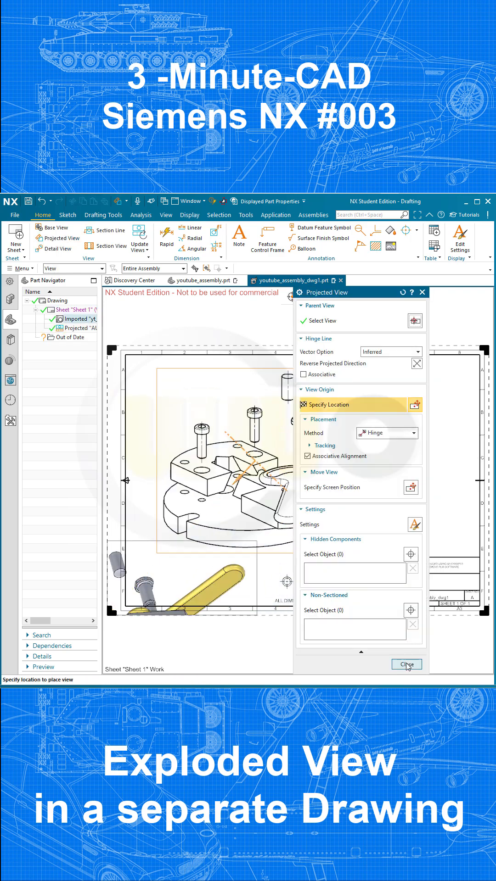
left_click(405, 665)
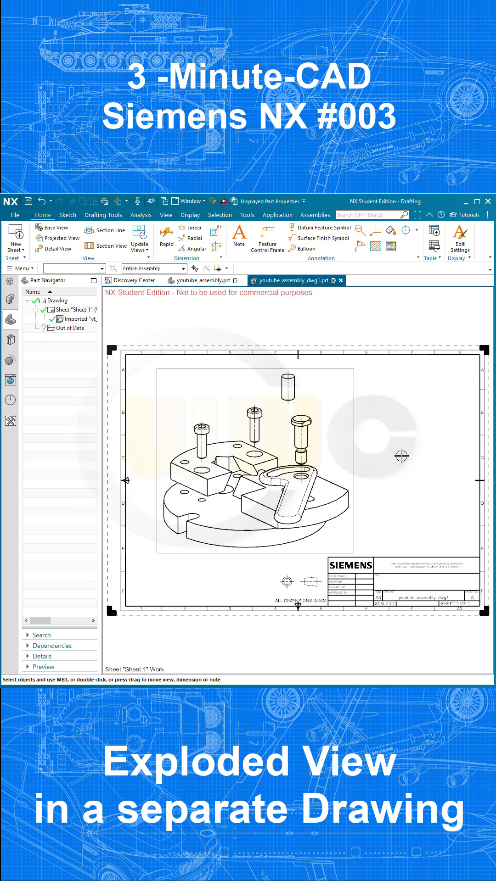